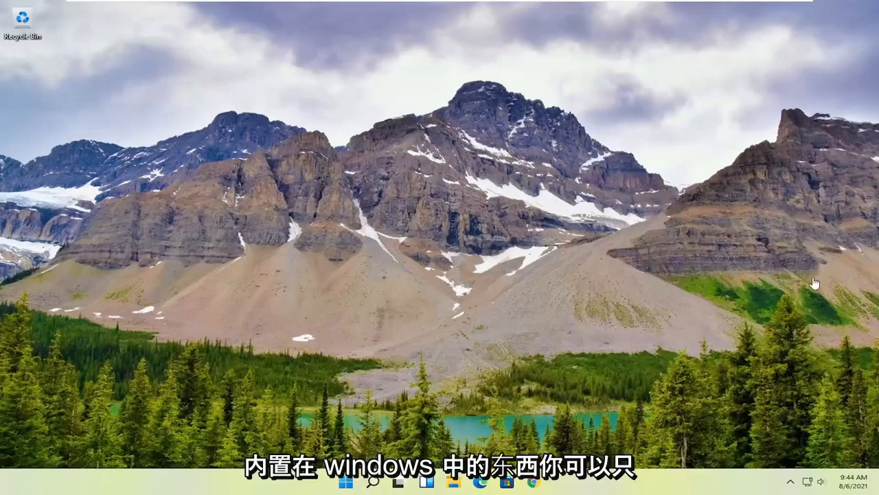
mouse_move(533, 245)
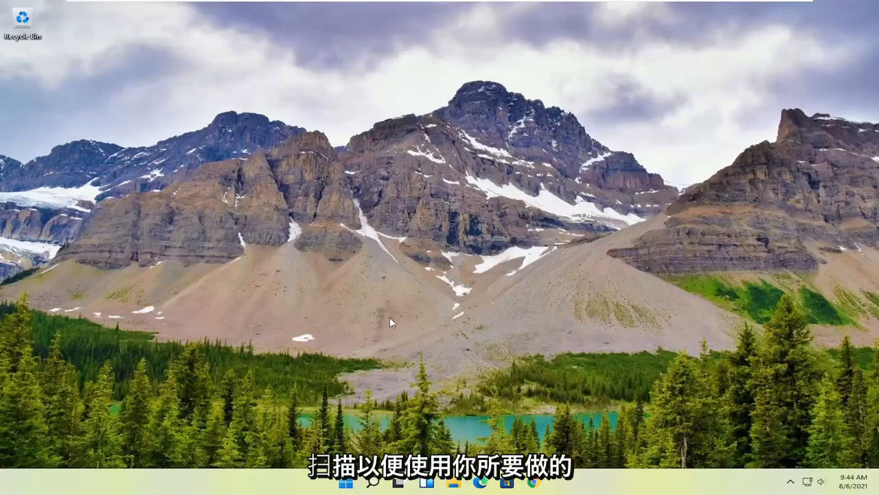
Launch Windows Fax and Scan from Windows Search, landing on the Inbox welcome message.
left_click(374, 481)
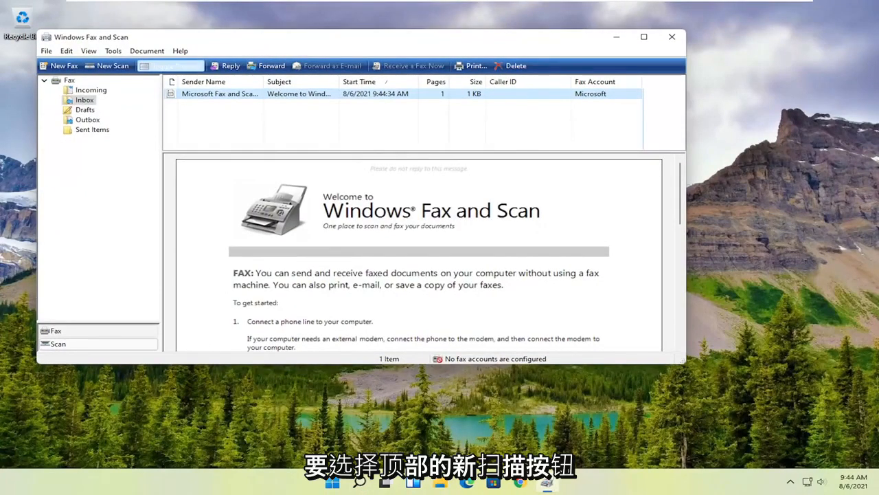
left_click(107, 66)
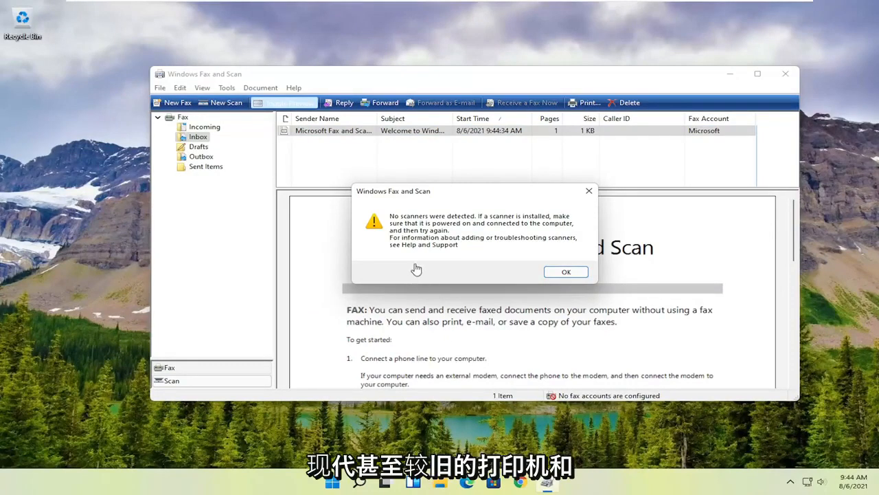
mouse_move(465, 231)
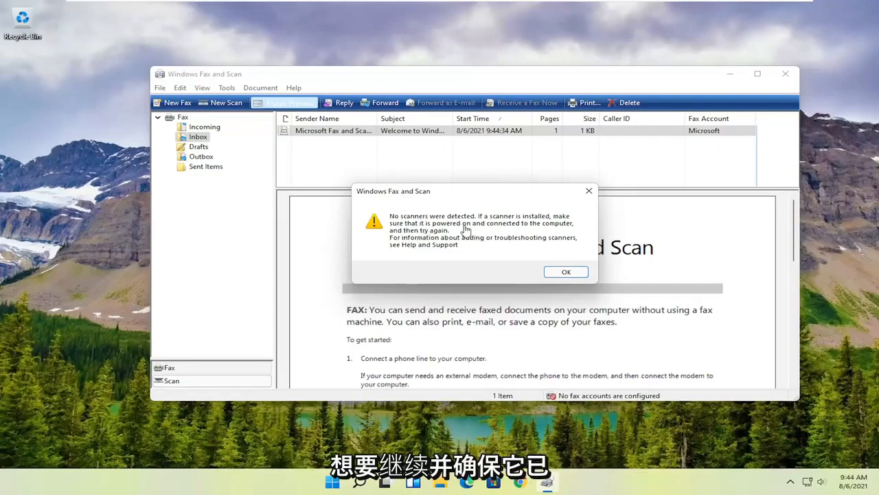
mouse_move(428, 206)
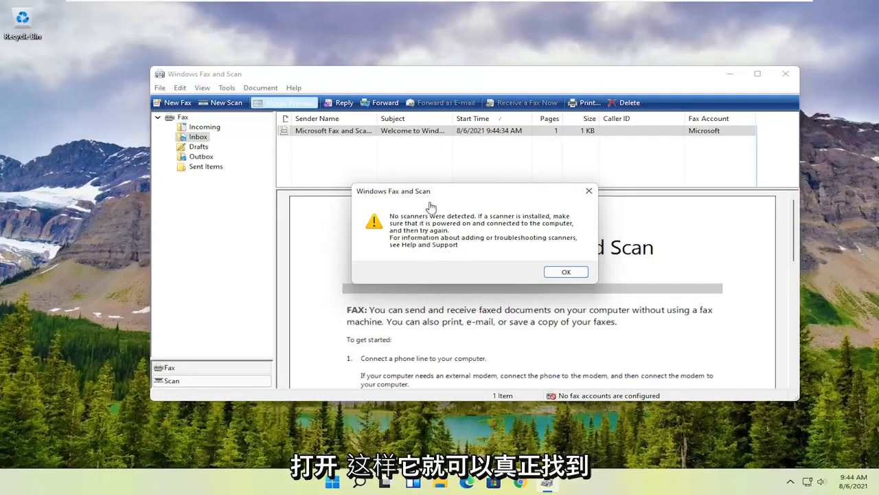
mouse_move(538, 181)
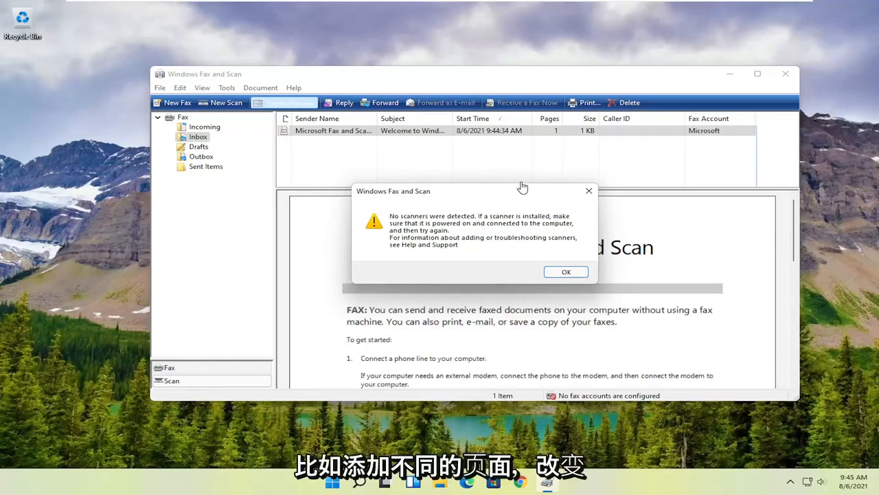
mouse_move(212, 79)
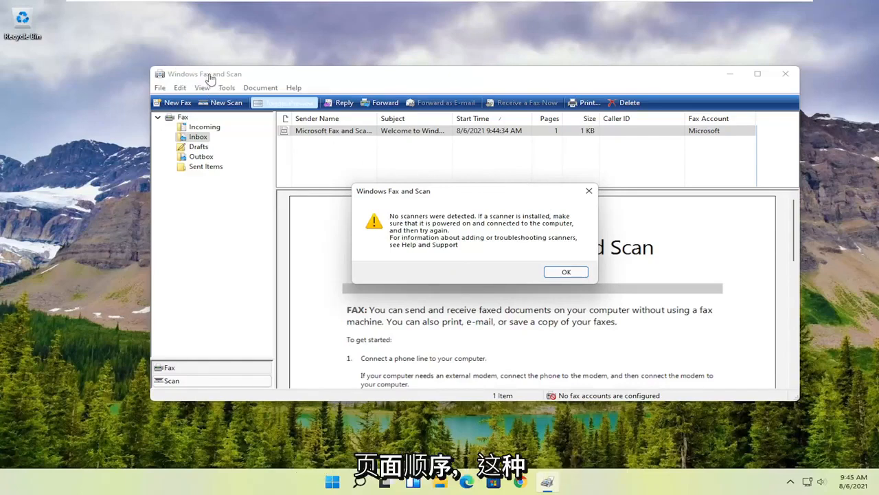
mouse_move(245, 154)
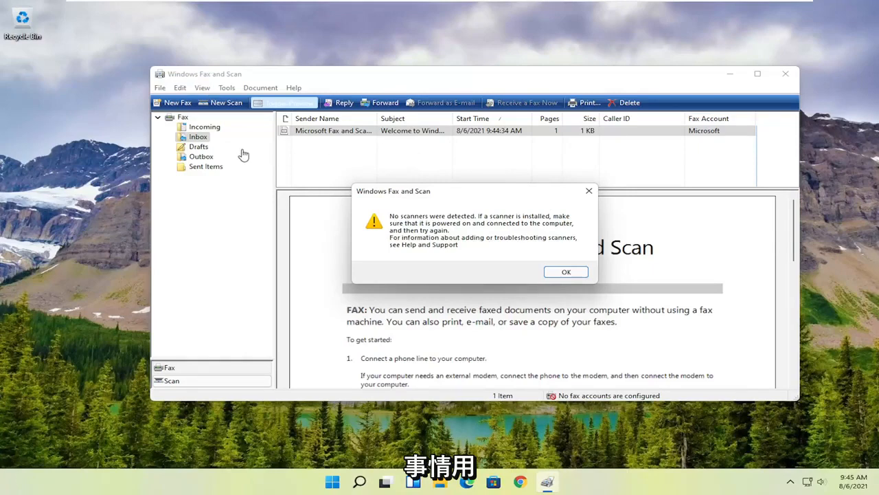
mouse_move(255, 171)
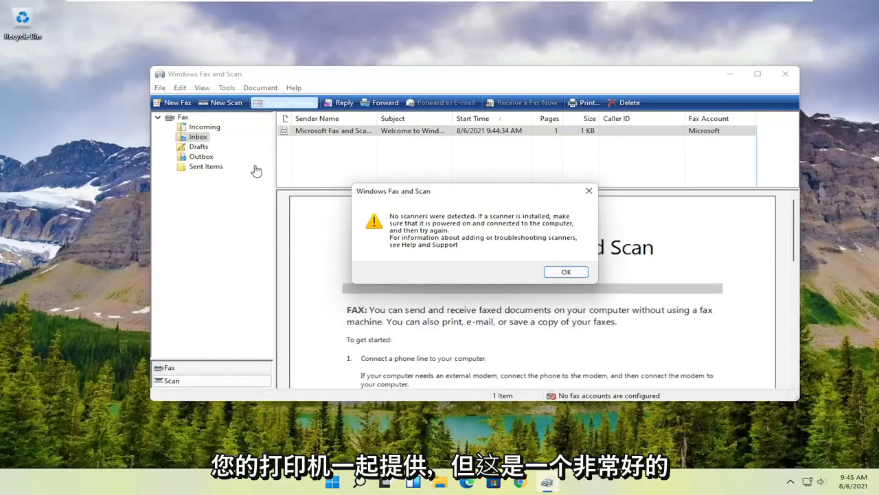
mouse_move(85, 96)
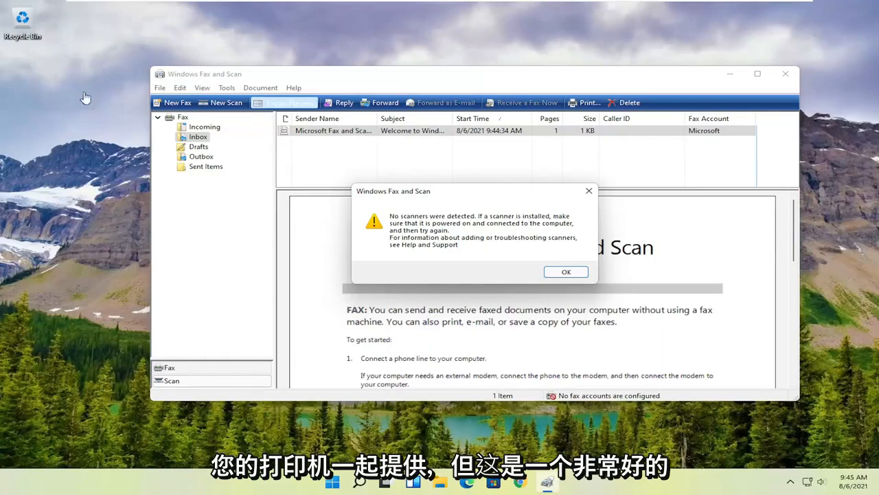
mouse_move(151, 206)
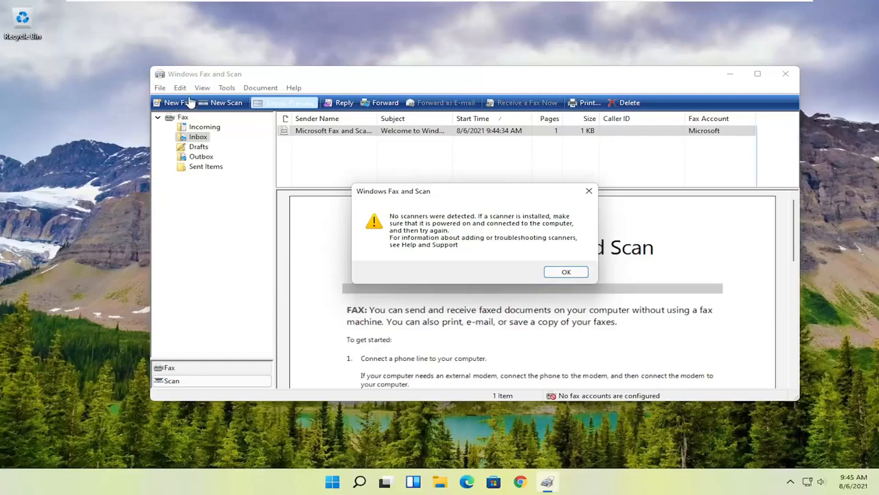
mouse_move(167, 103)
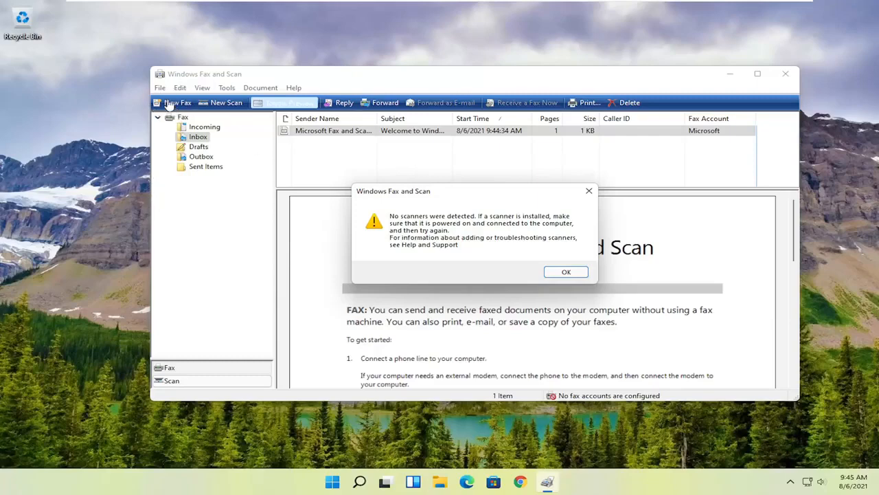
mouse_move(383, 195)
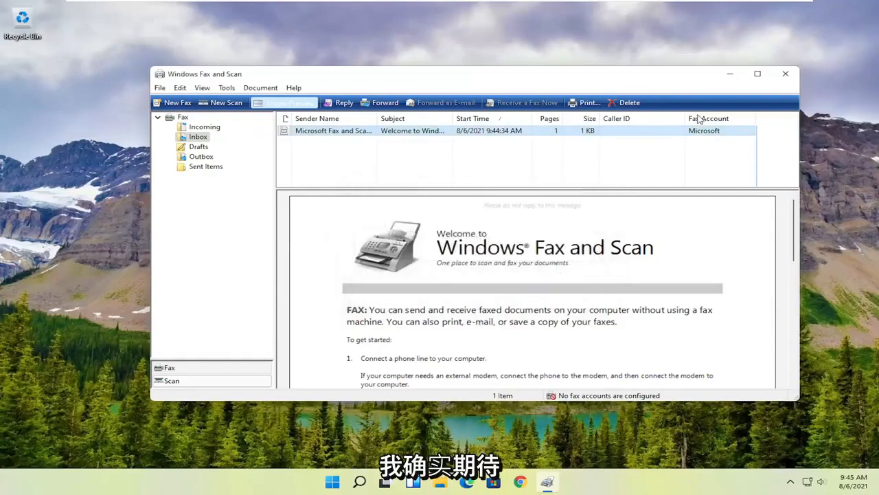
Close Windows Fax and Scan, returning to the empty desktop.
left_click(785, 74)
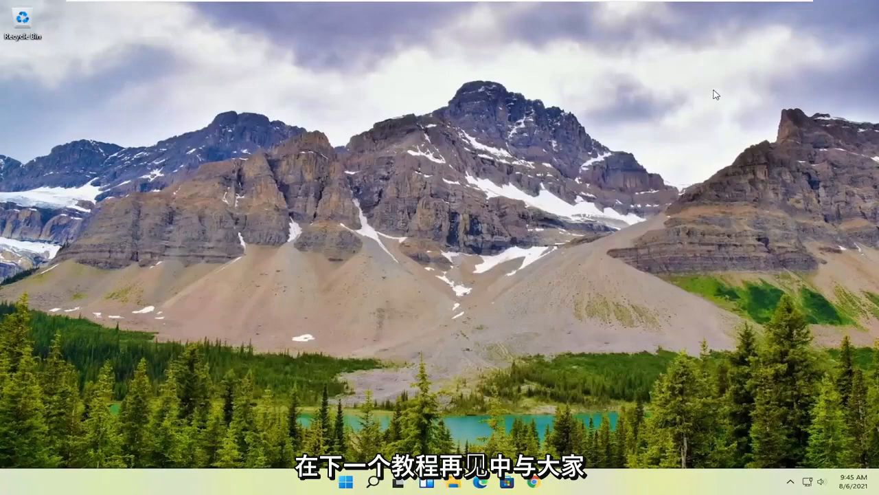